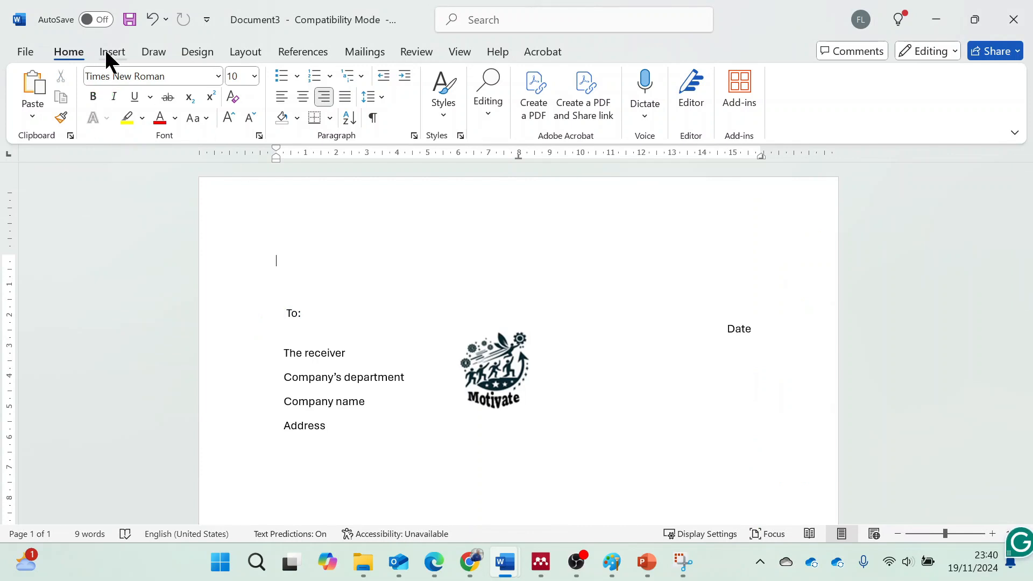
- Show the Insert tab's Header gallery with Blank, Blank (Three Columns) and Austin designs
left_click(112, 52)
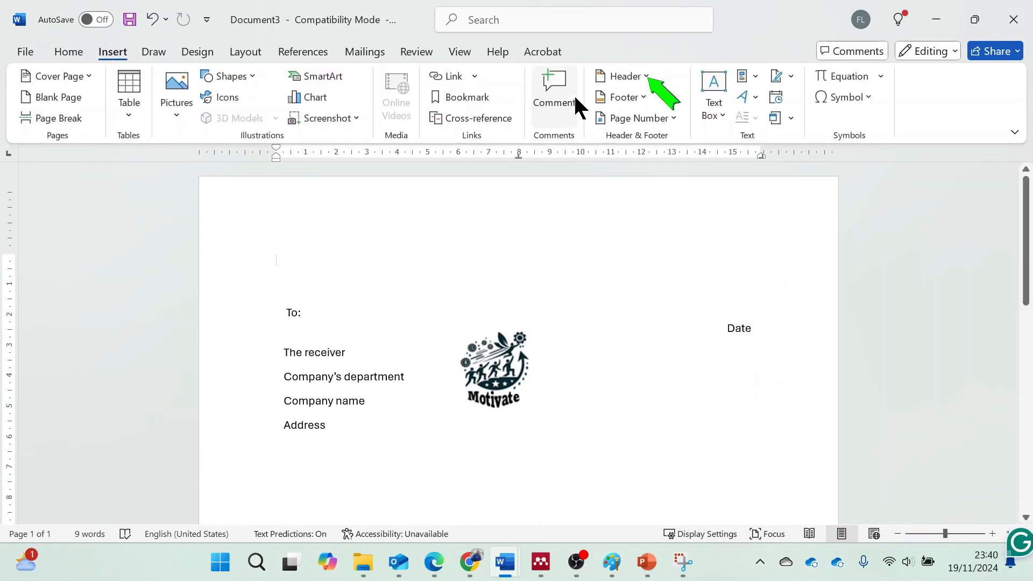
mouse_move(622, 76)
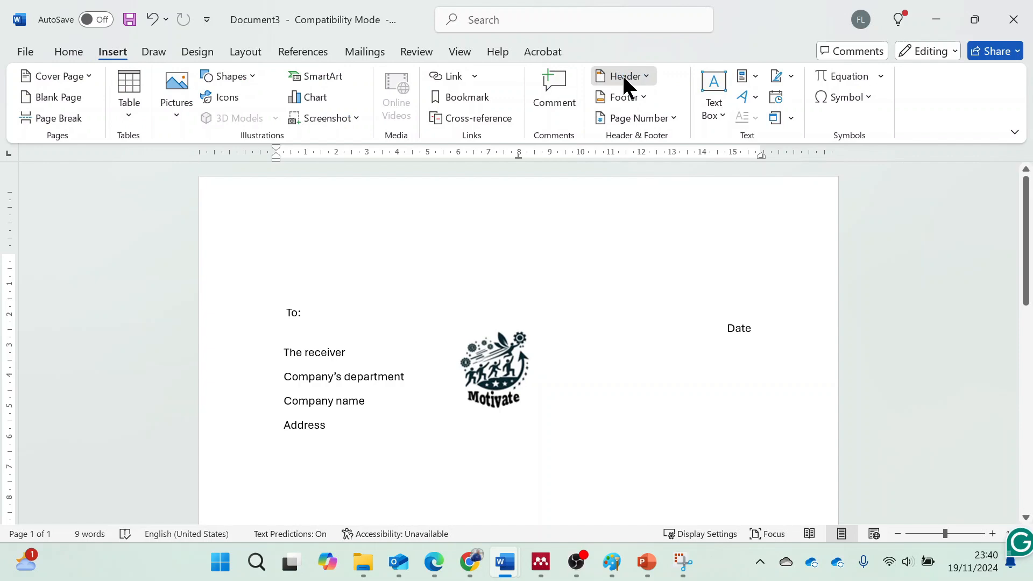
left_click(622, 75)
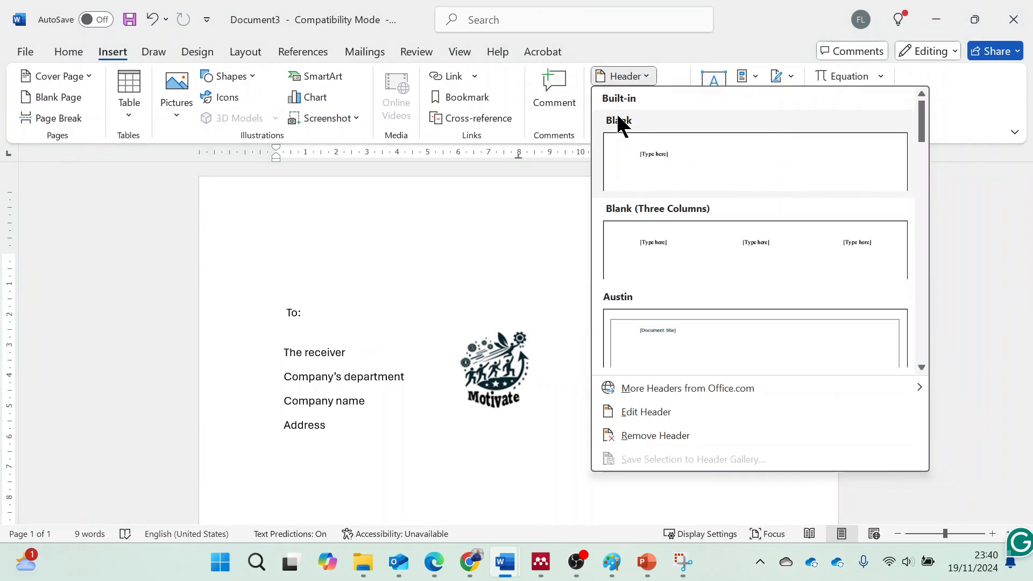
mouse_move(716, 161)
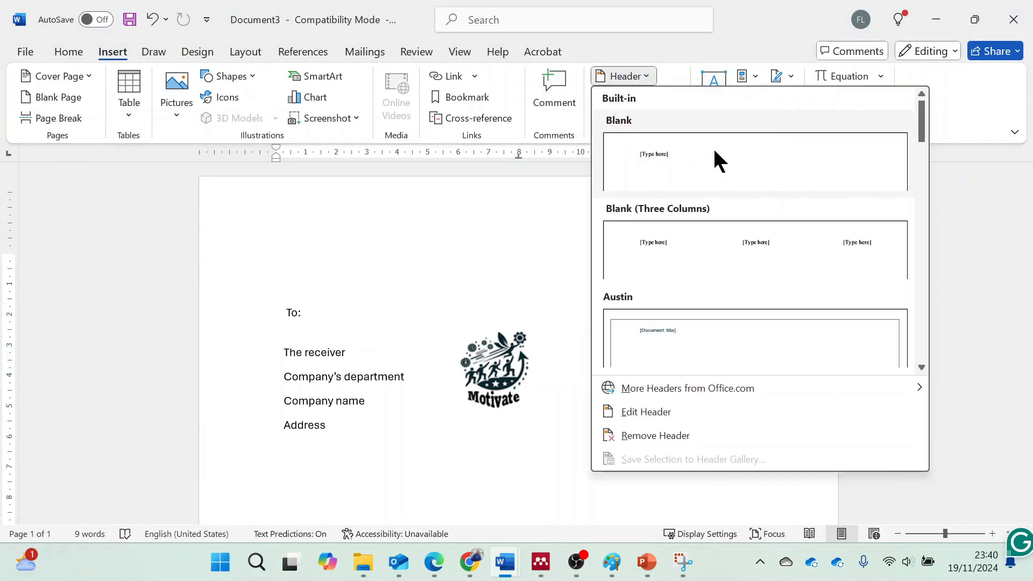
mouse_move(698, 255)
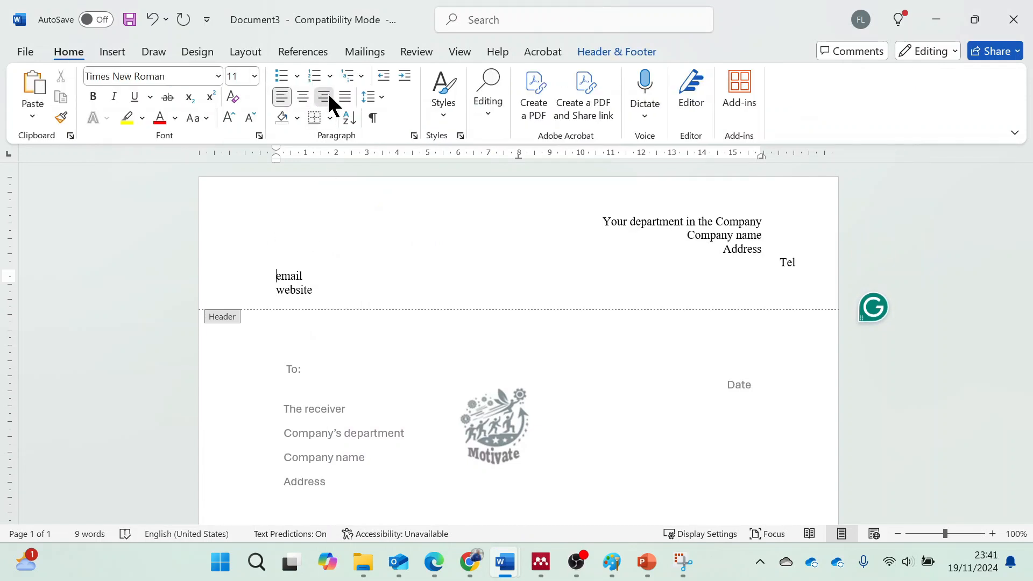
- Right-align the header's email, website and Tel contact lines
left_click(323, 97)
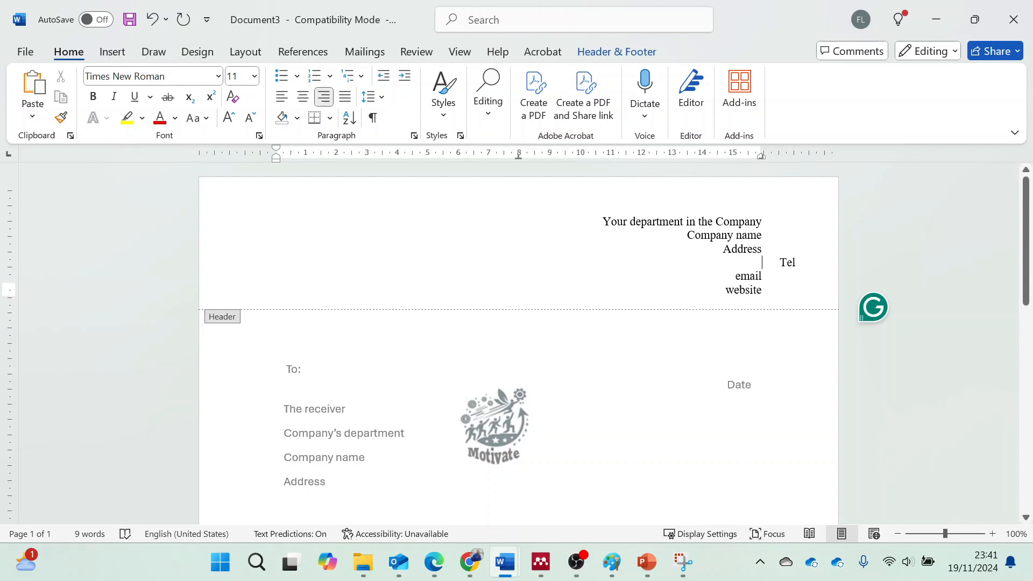
left_click(281, 97)
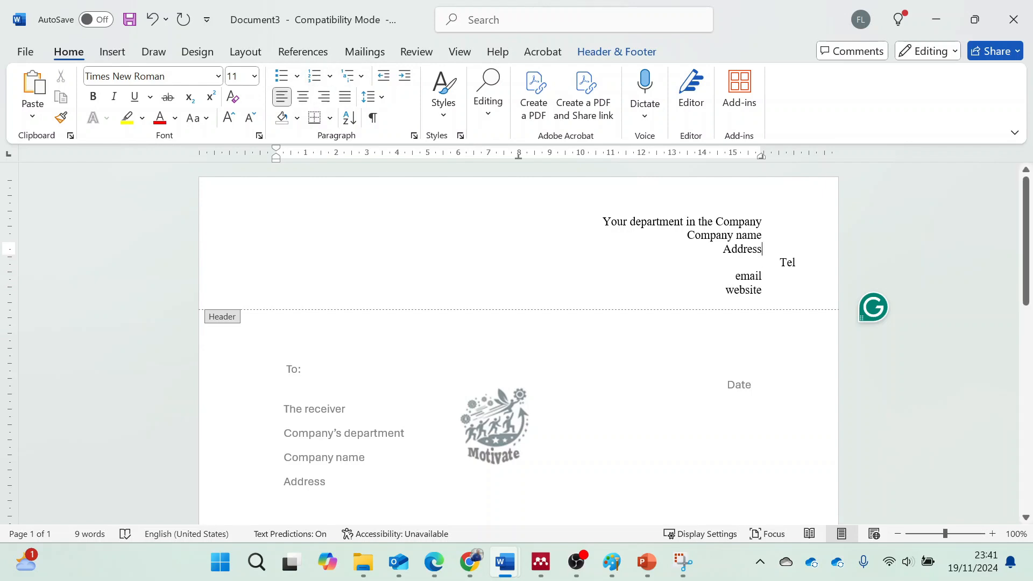
left_click(323, 97)
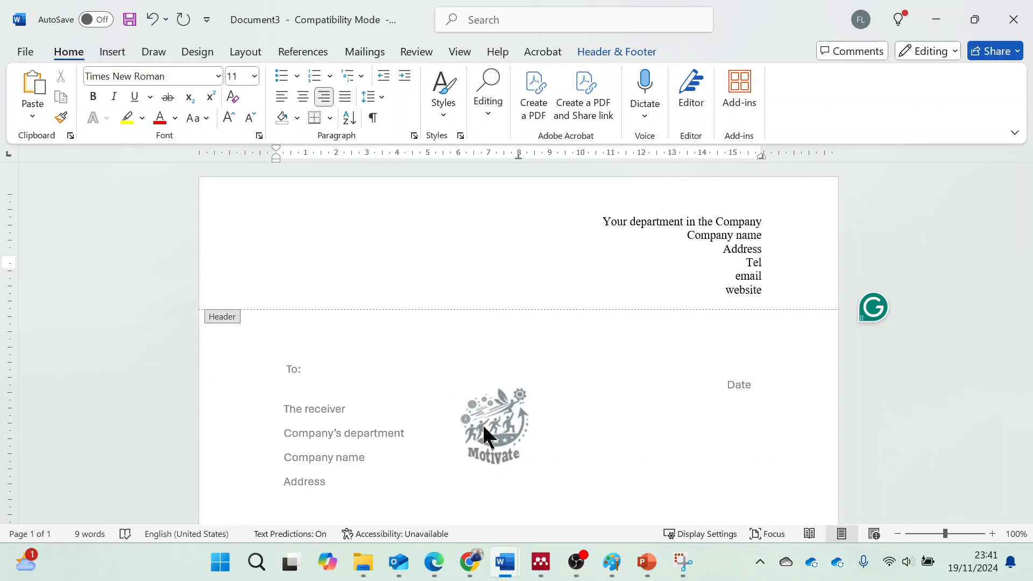
- Select the Motivate logo in the letter body and cut it for the header
left_click(496, 426)
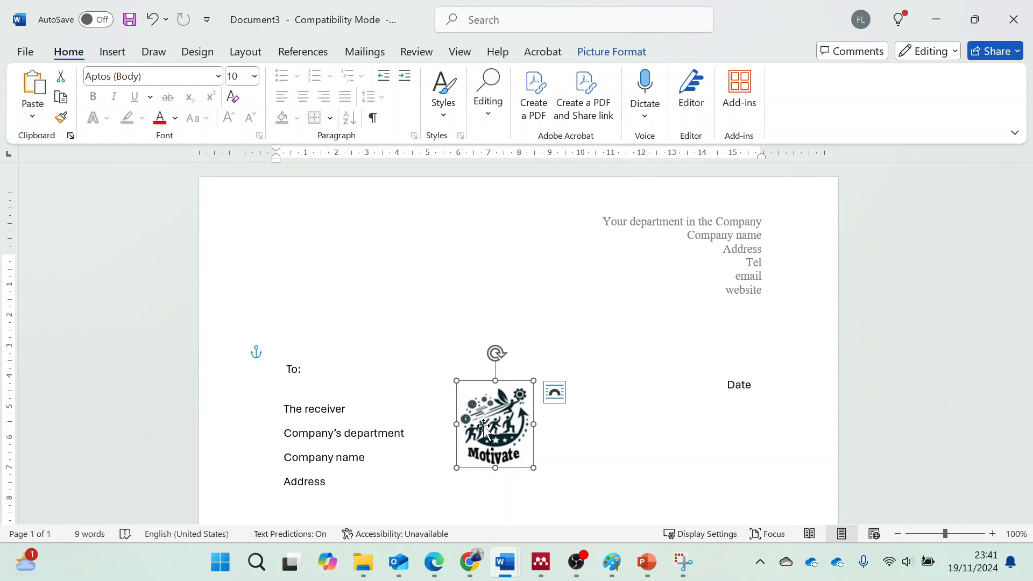
right_click(494, 425)
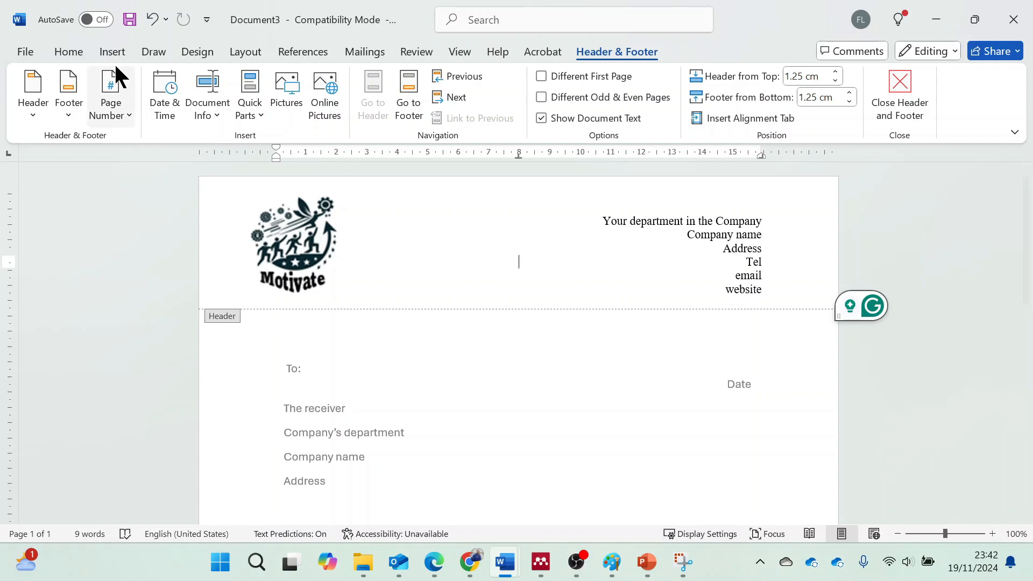
- Draw a Line shape beneath the header and give it a blue outline
left_click(112, 52)
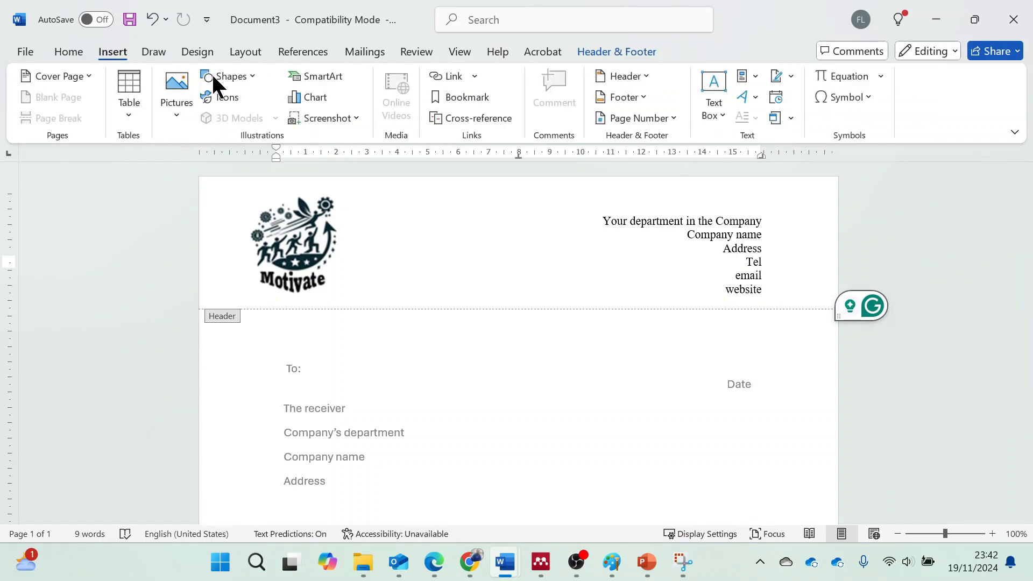
left_click(229, 76)
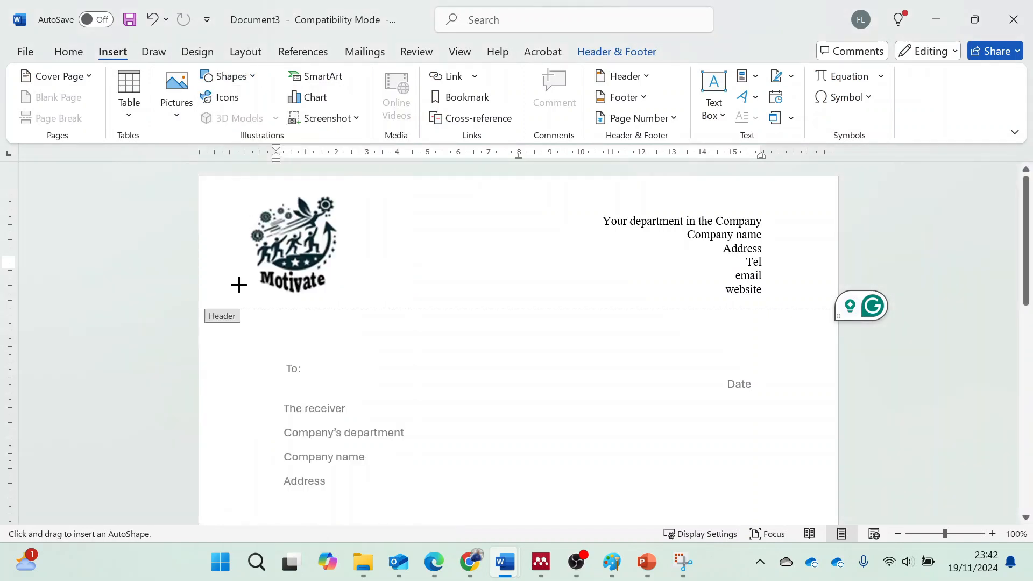
mouse_move(202, 308)
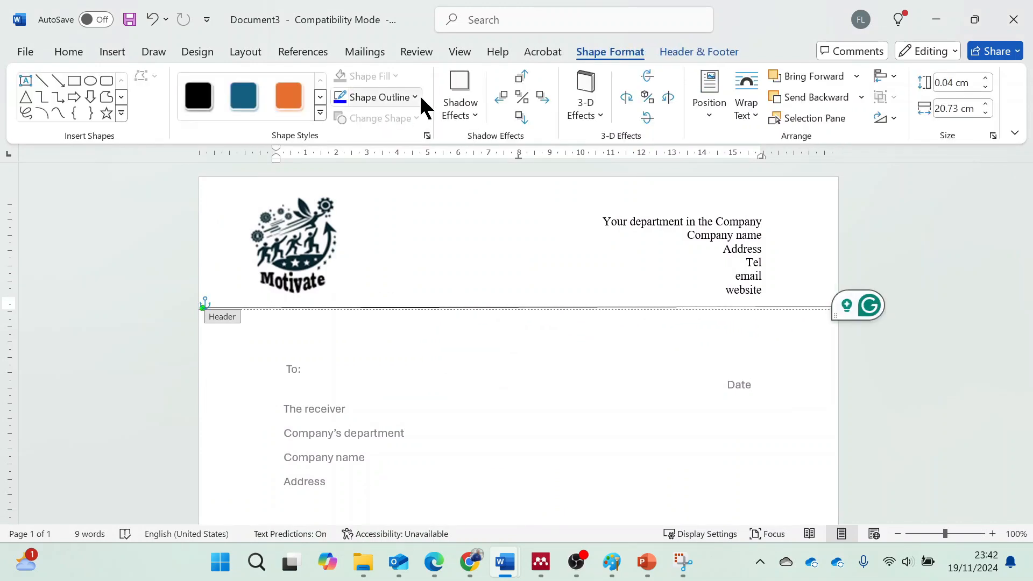
left_click(378, 97)
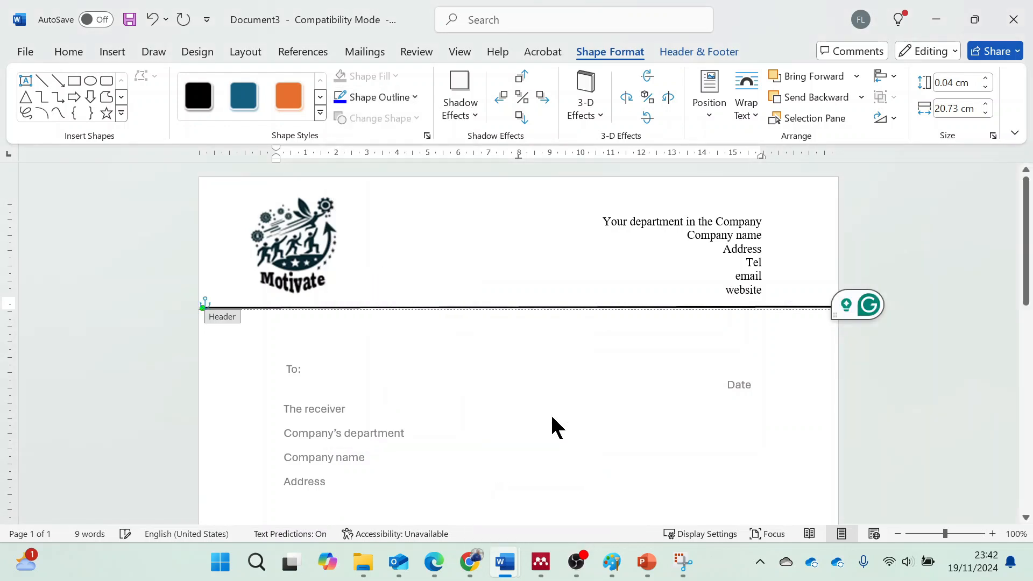
left_click(376, 97)
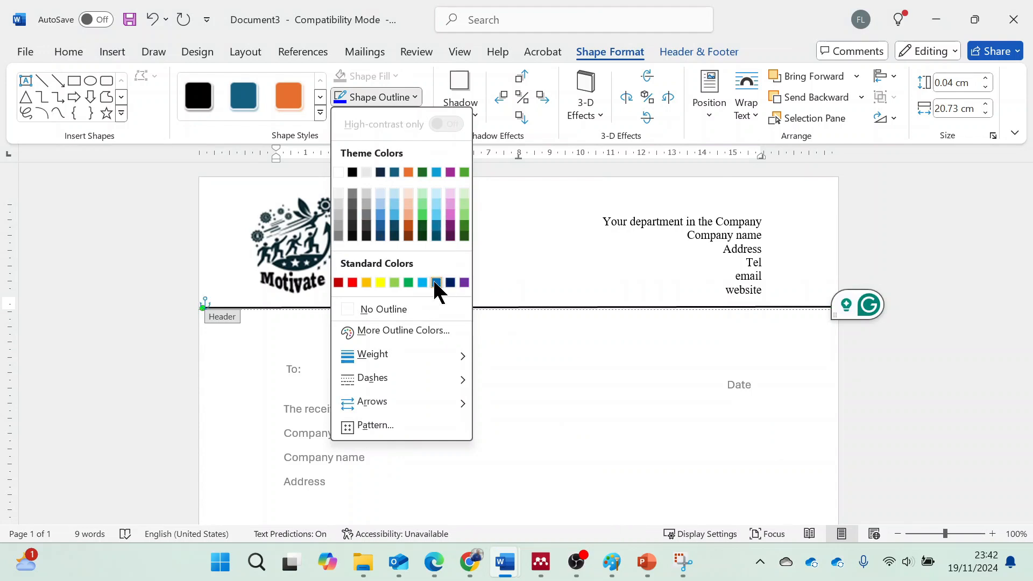
left_click(437, 282)
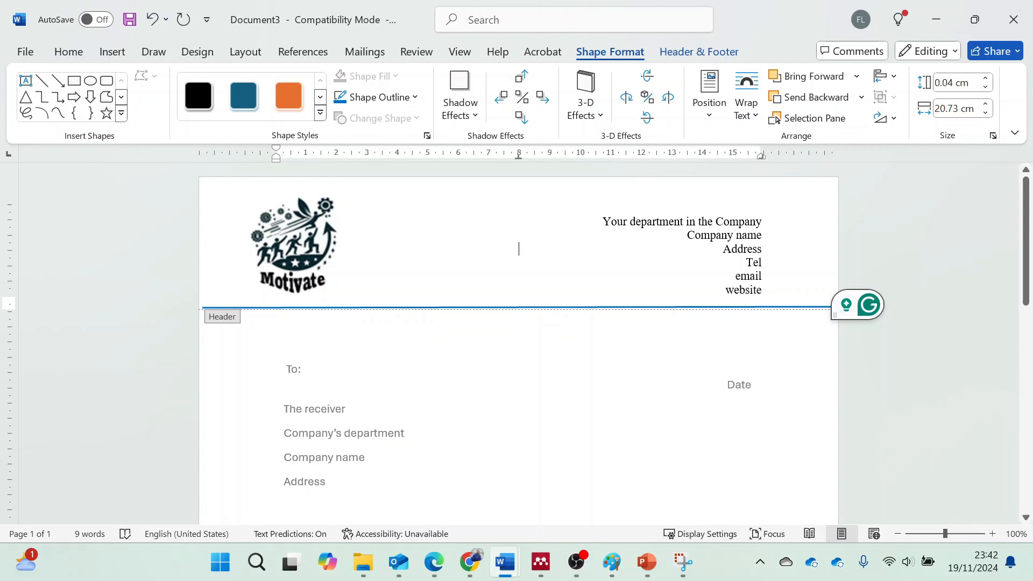
left_click(68, 51)
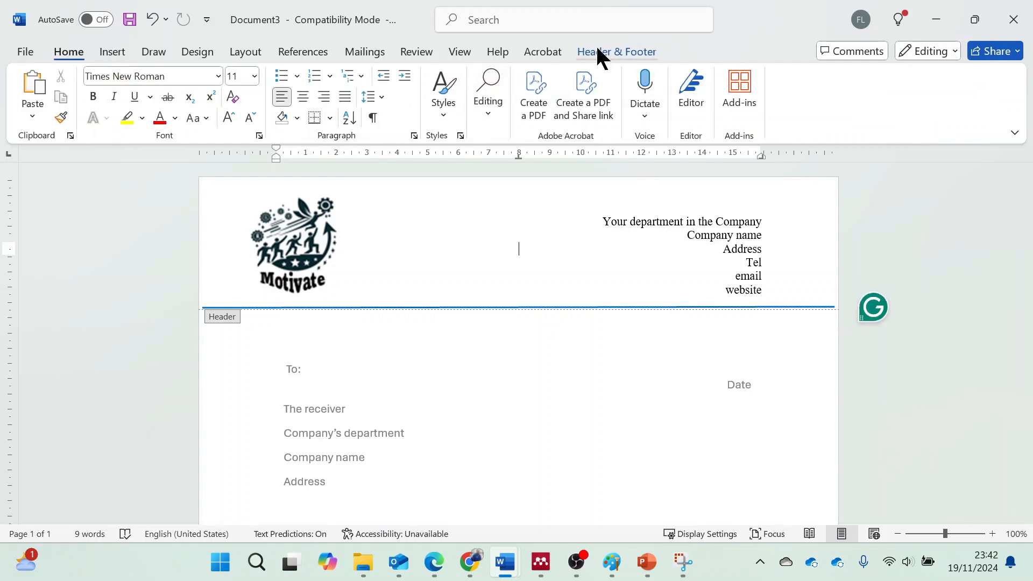
- Enable Different First Page in Header & Footer options and close header editing
left_click(617, 51)
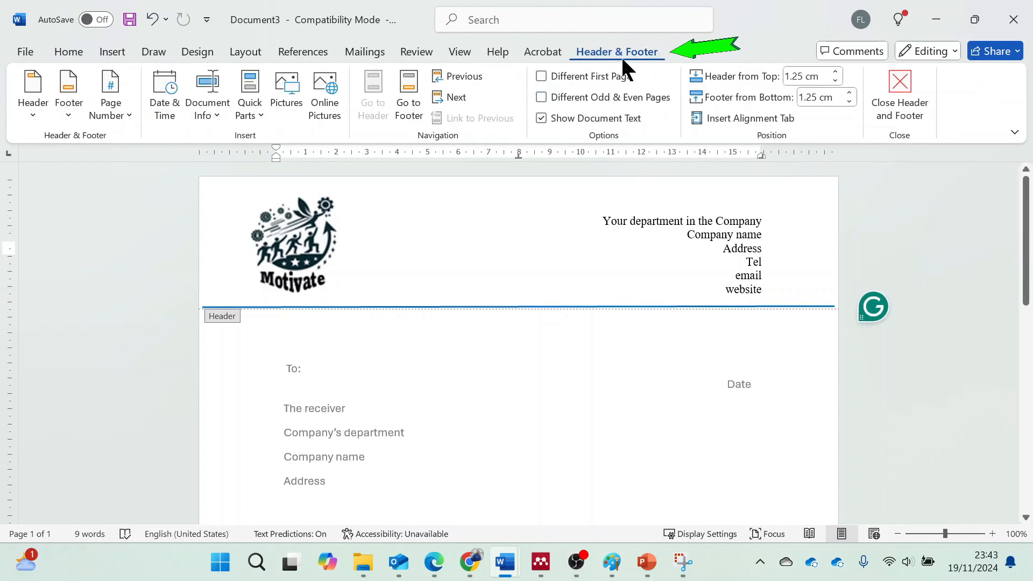
mouse_move(540, 76)
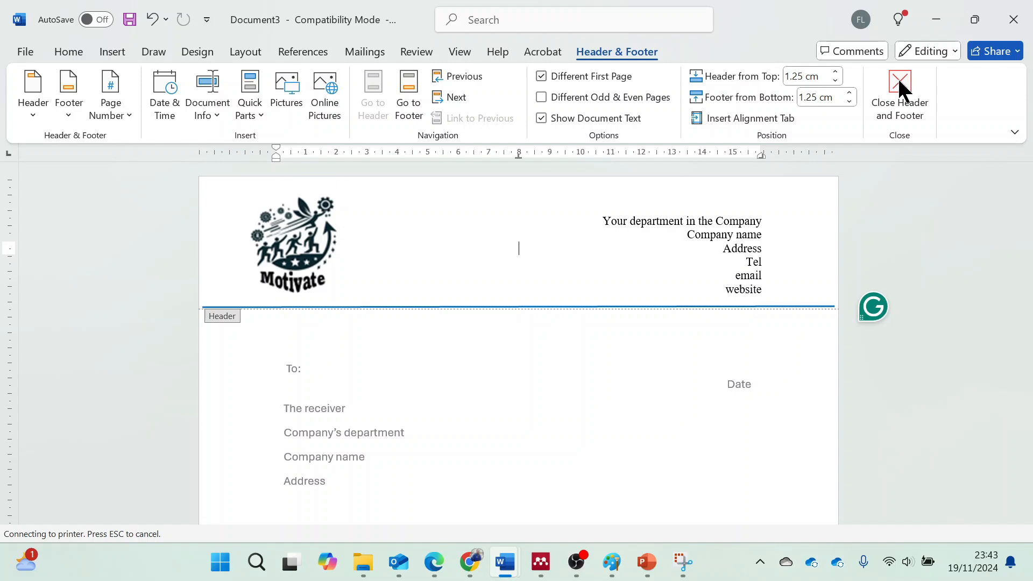
mouse_move(898, 135)
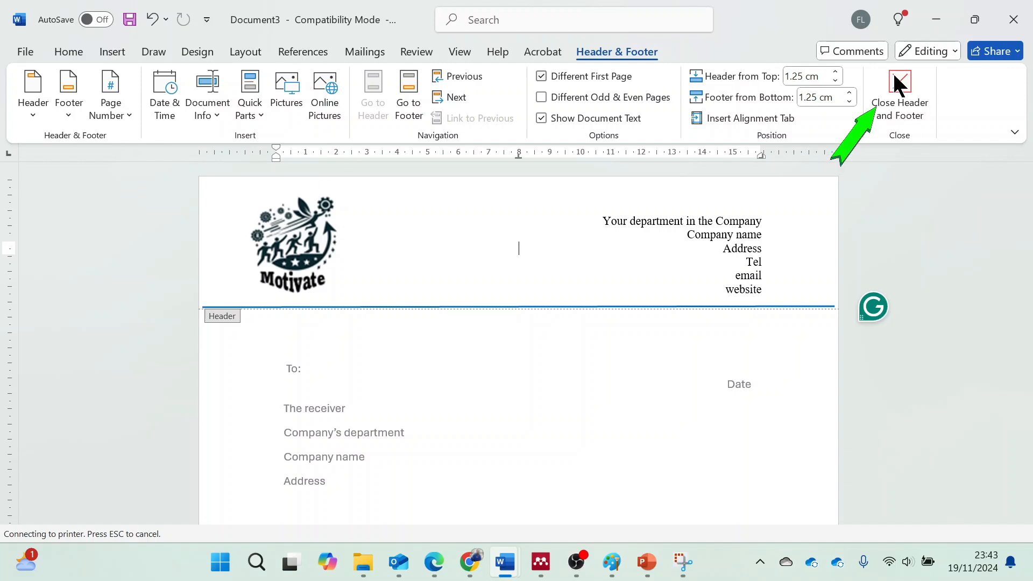
left_click(898, 89)
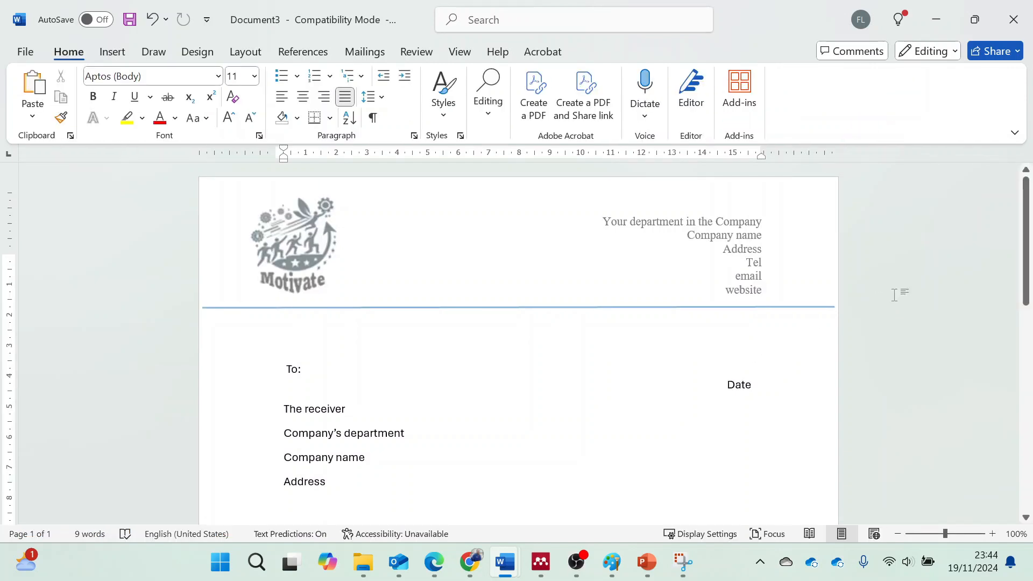
- Scroll to the second page and leave the header for the letter body
scroll("down", 3)
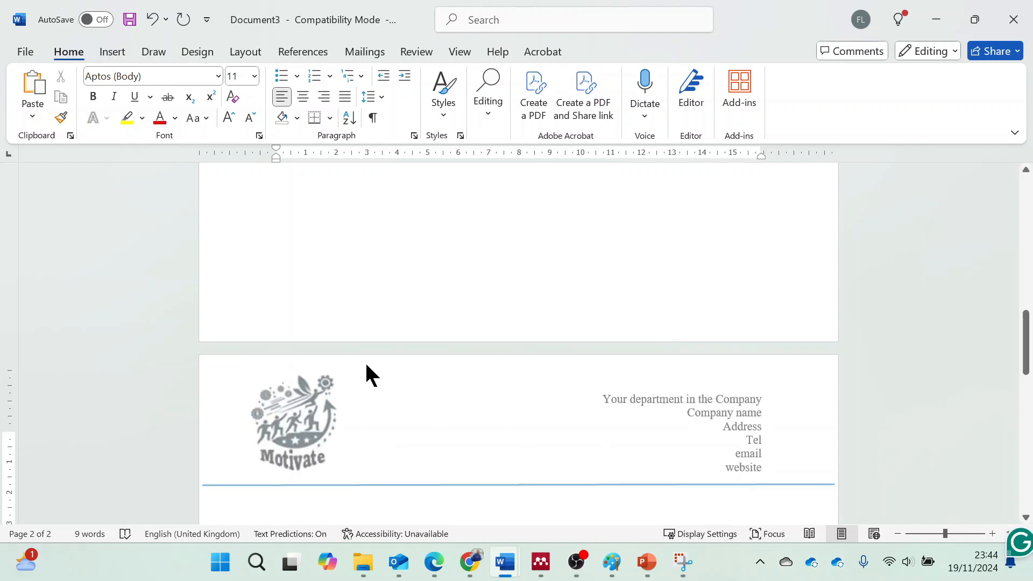
mouse_move(432, 437)
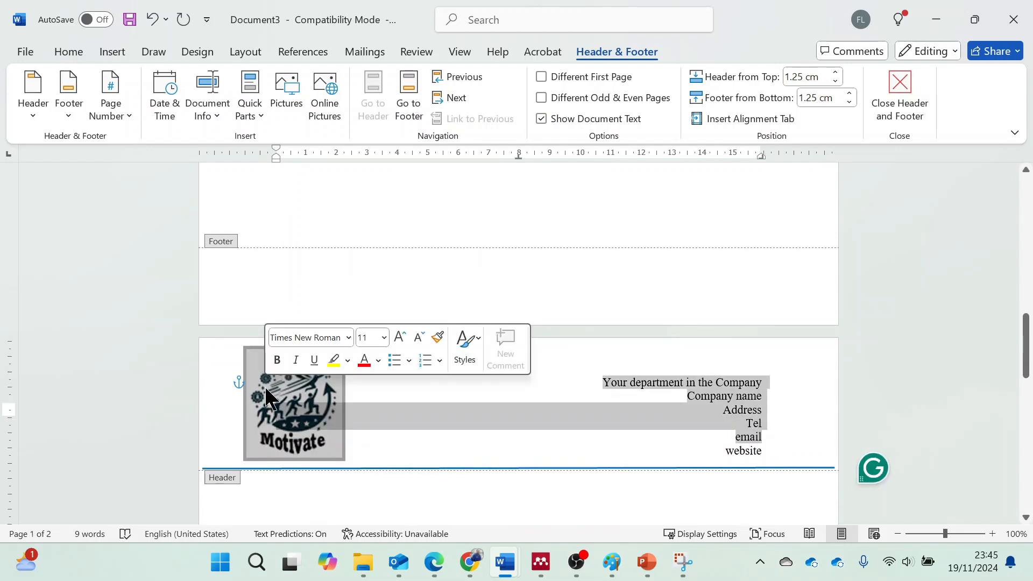
scroll("down", 3)
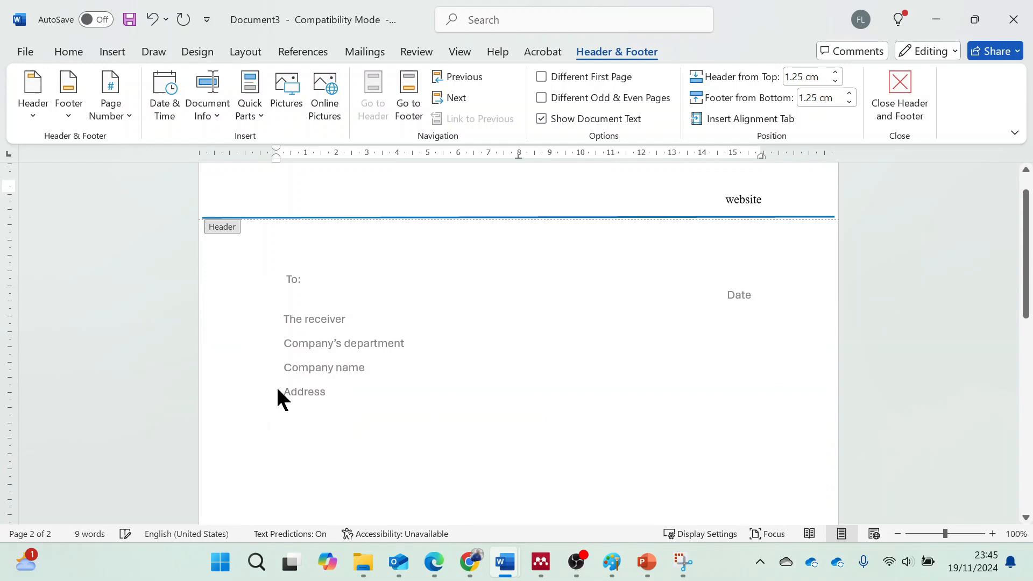
left_click(898, 92)
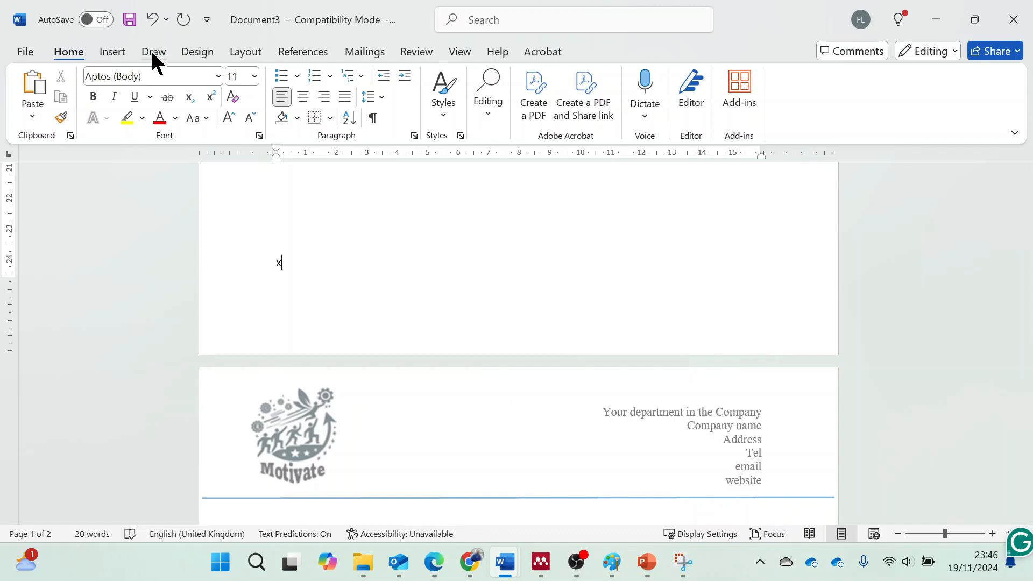
- Add a Next Page section break from Layout > Breaks, then return to Home
left_click(112, 52)
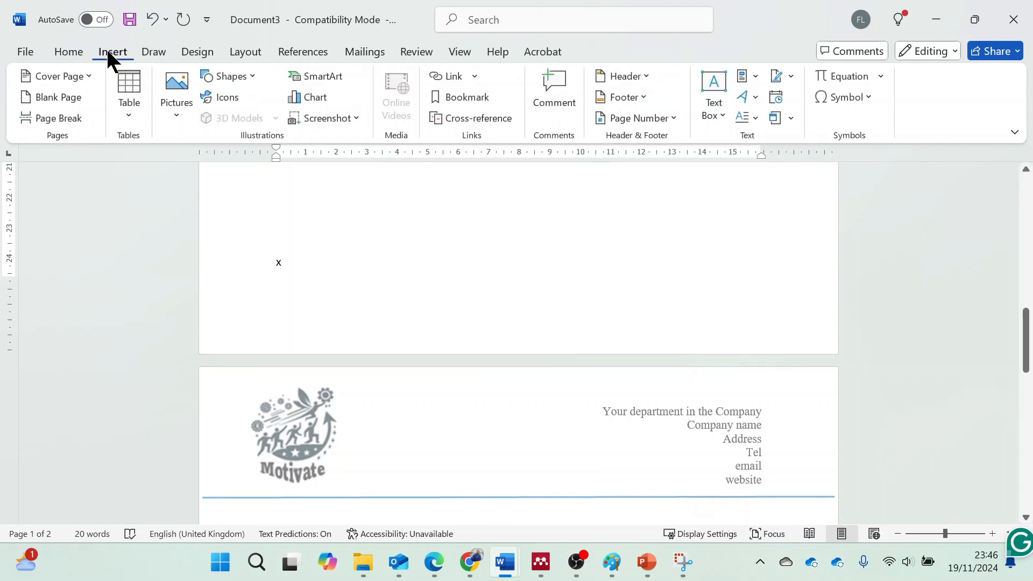
mouse_move(369, 56)
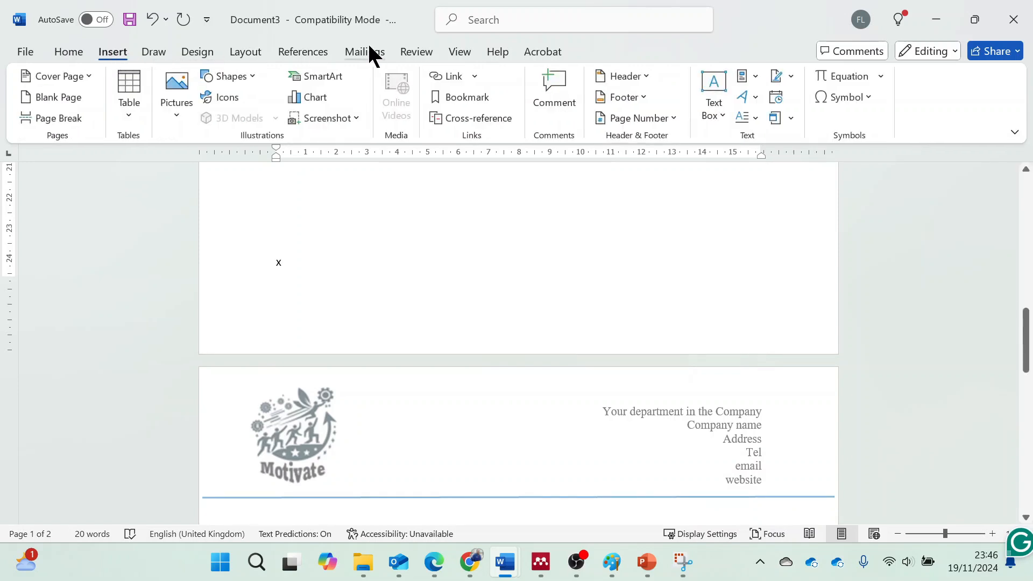
mouse_move(245, 52)
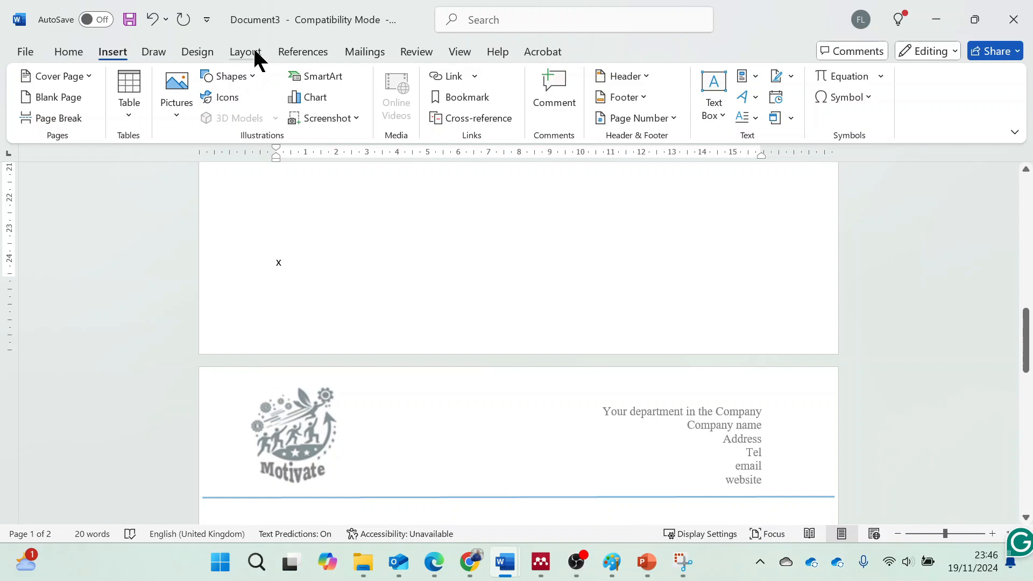
left_click(459, 52)
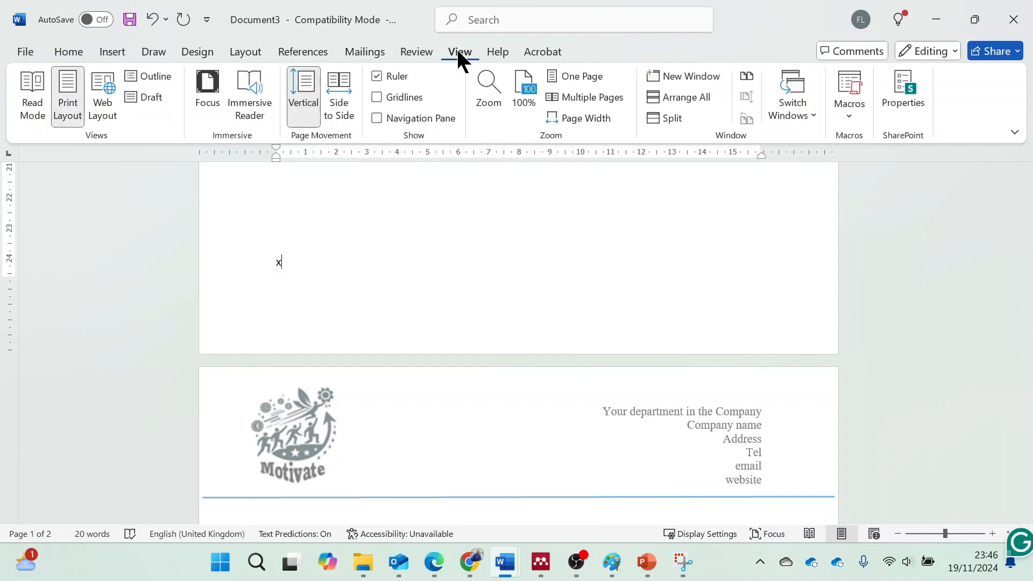
mouse_move(153, 59)
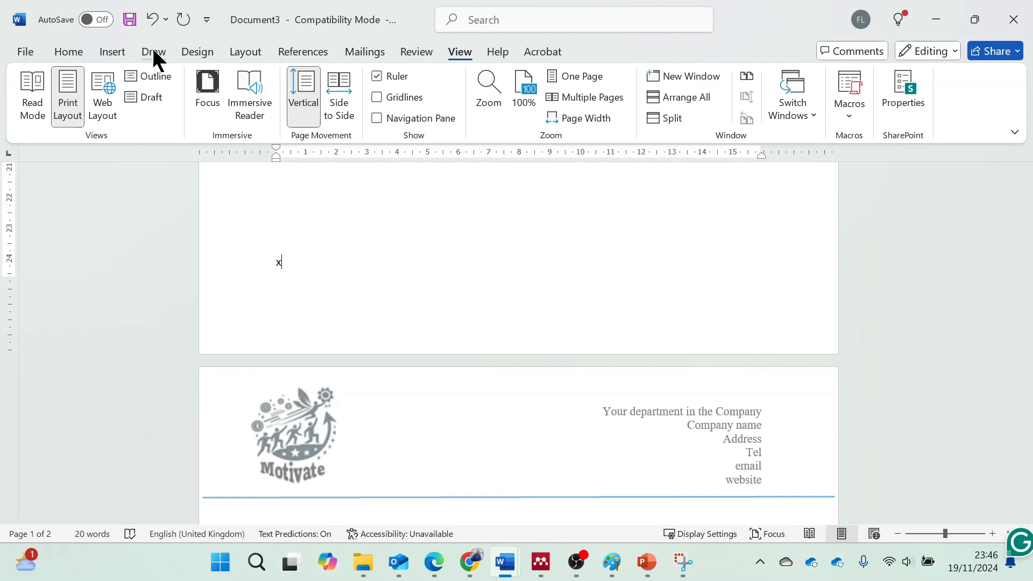
mouse_move(247, 59)
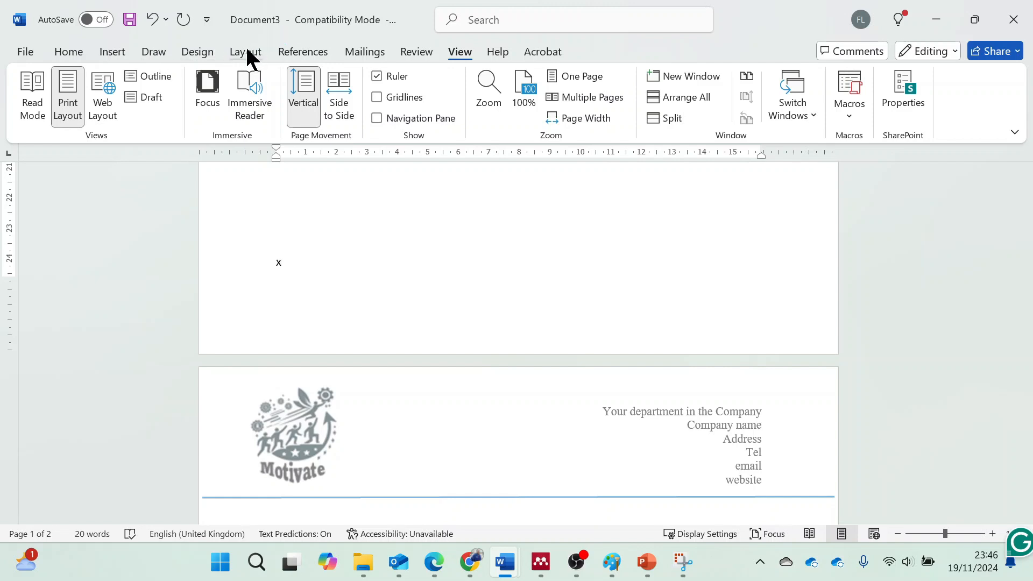
left_click(246, 51)
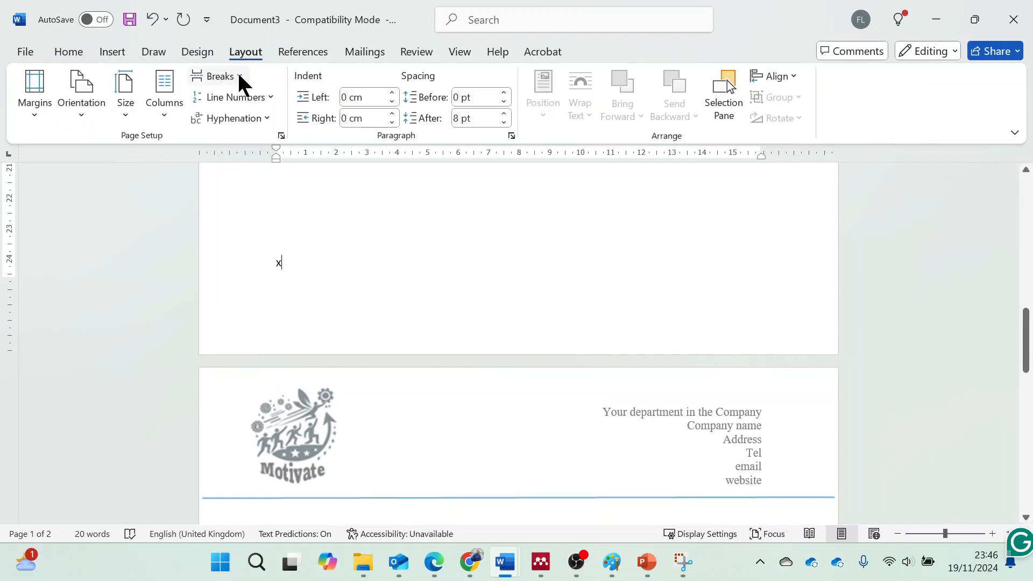
left_click(218, 76)
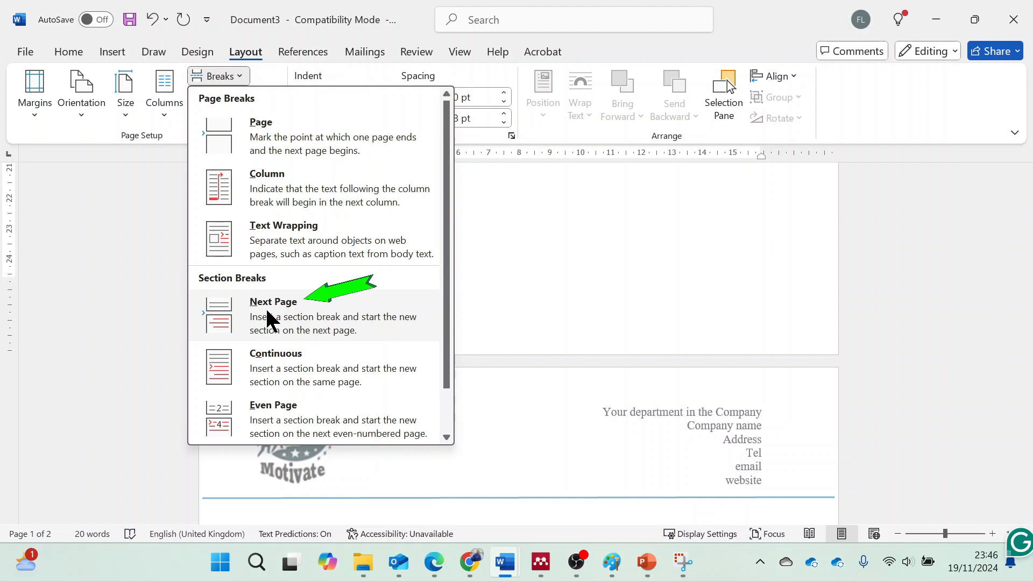
left_click(273, 317)
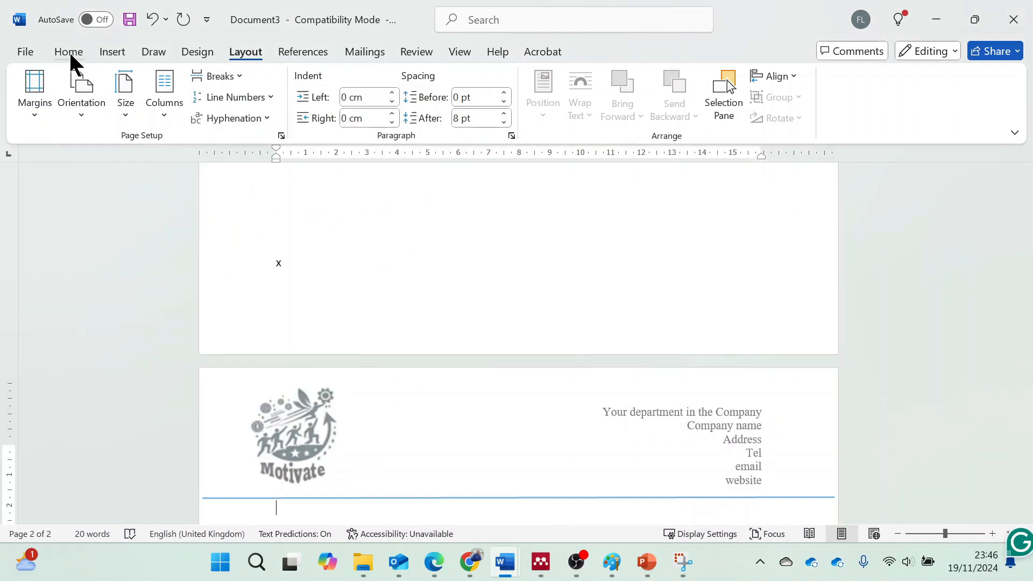
left_click(68, 51)
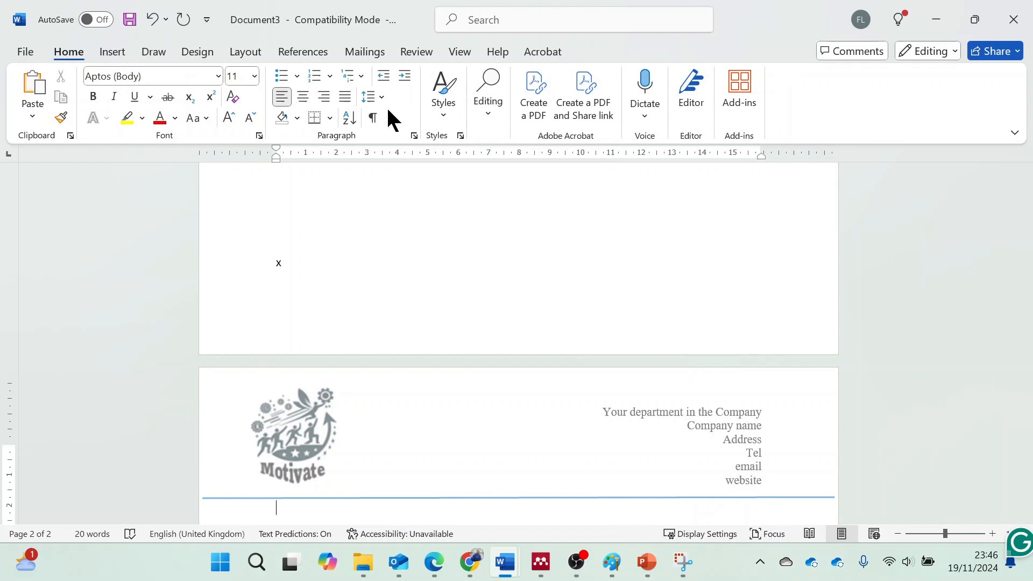
- Toggle Show/Hide ¶ on and off to check the section break
left_click(372, 118)
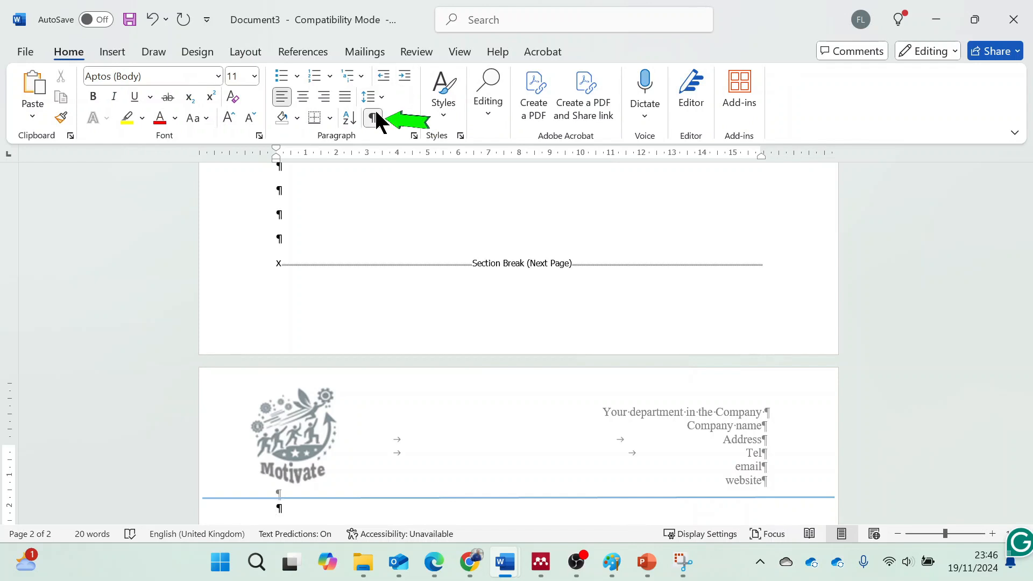
left_click(373, 118)
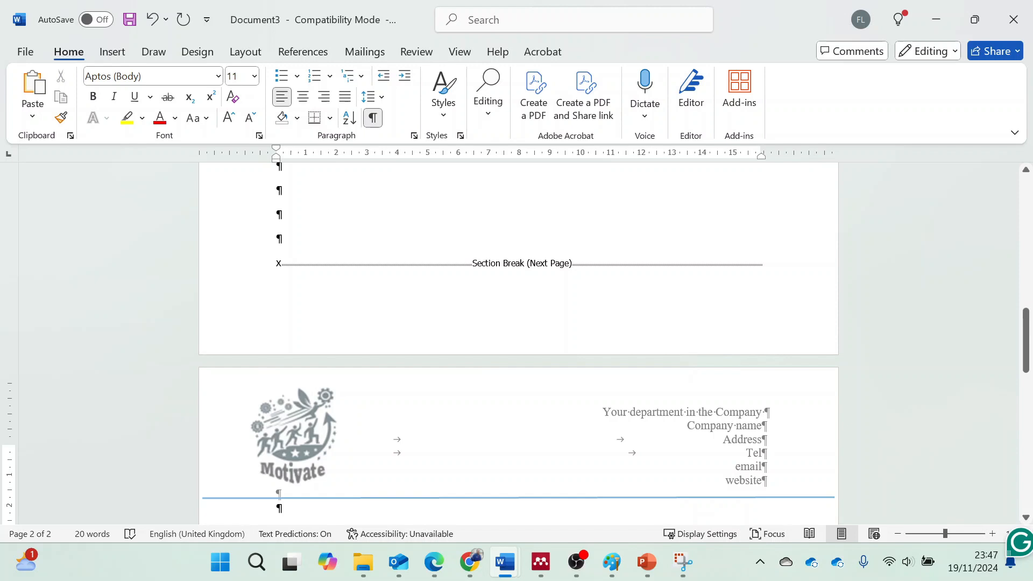
mouse_move(372, 118)
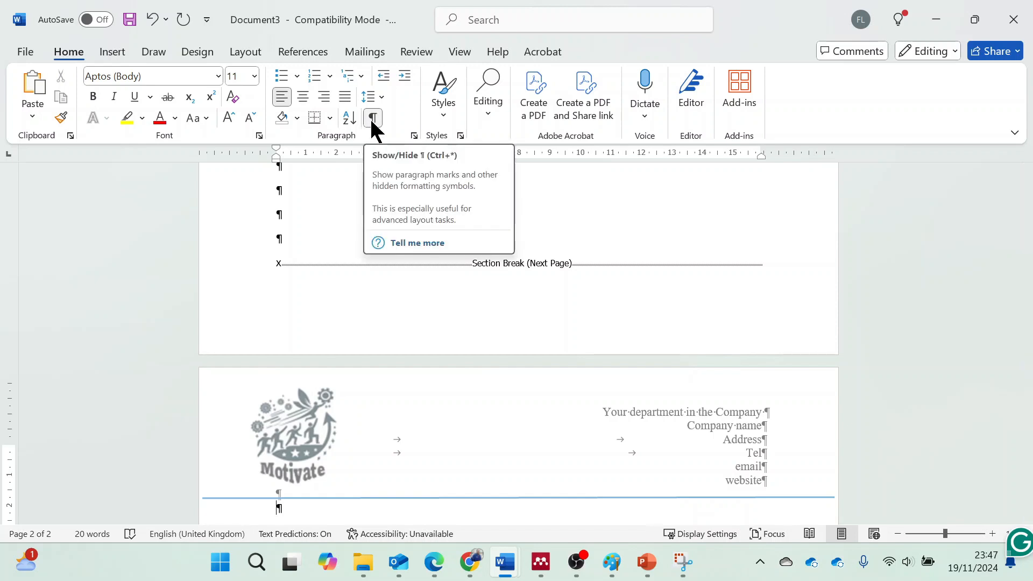
left_click(372, 117)
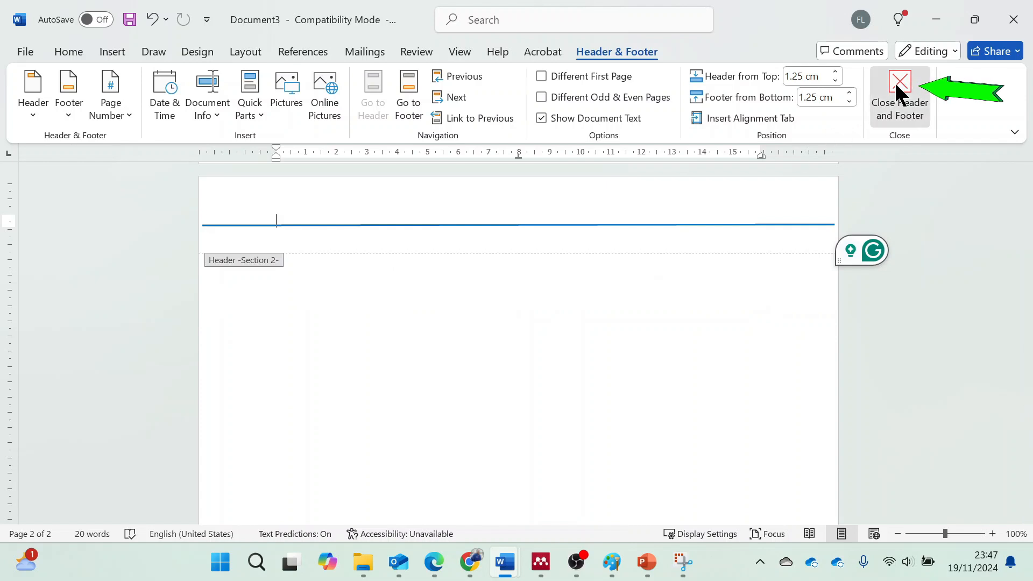
- Remove the blue line from the Section 2 header and close header editing
left_click(898, 92)
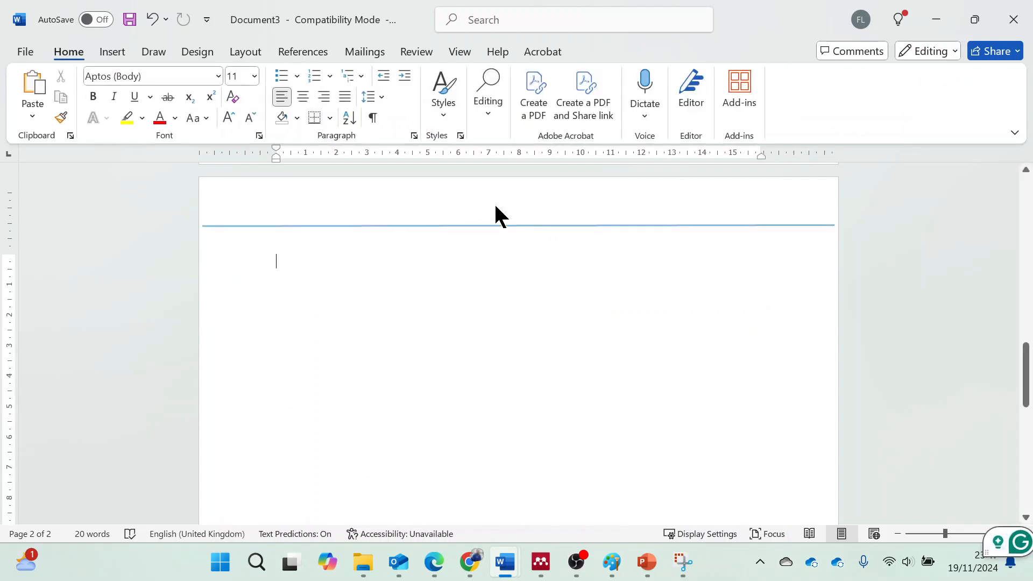
double_click(471, 226)
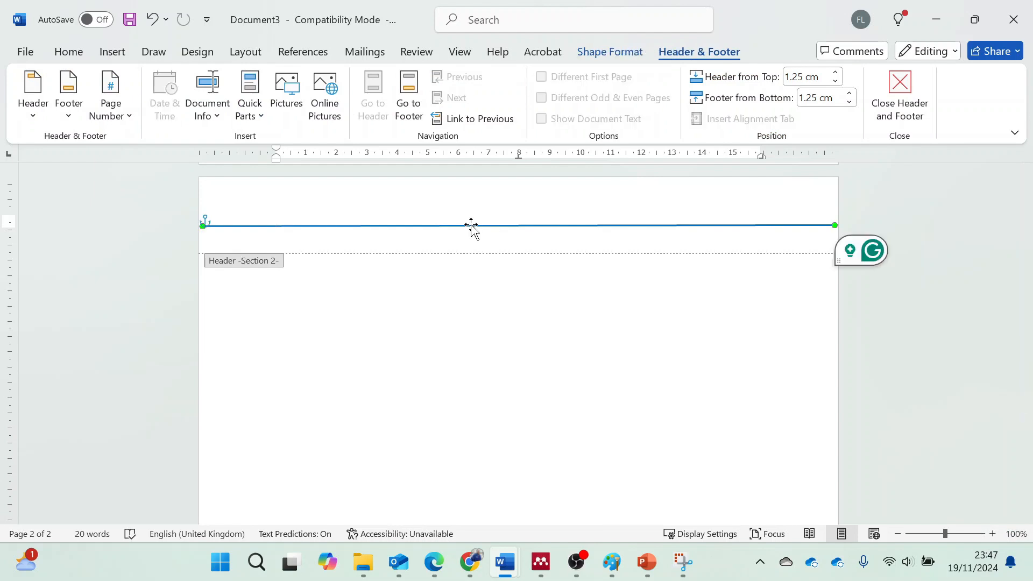
left_click(899, 96)
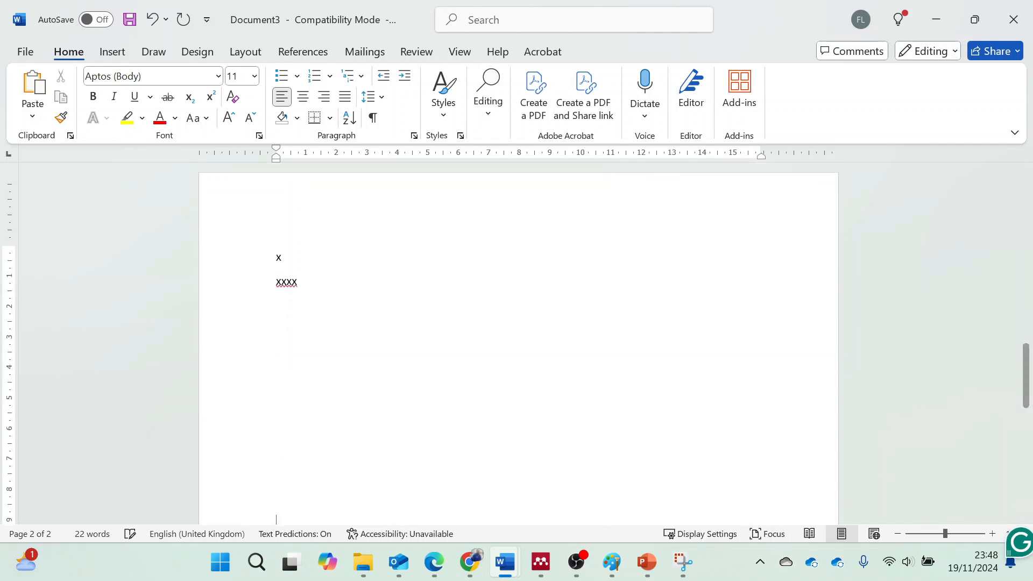
scroll("down", 3)
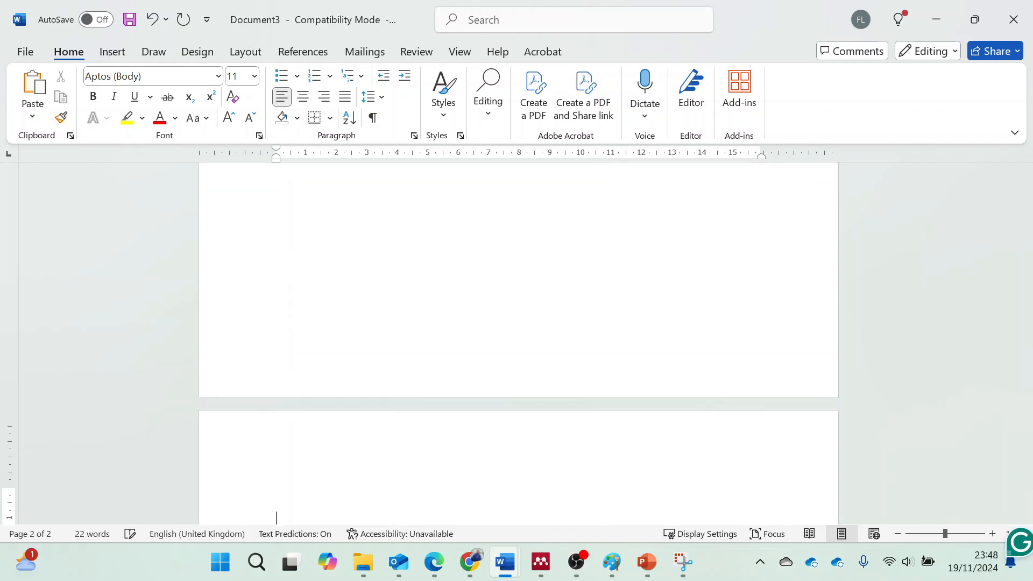
scroll("down", 3)
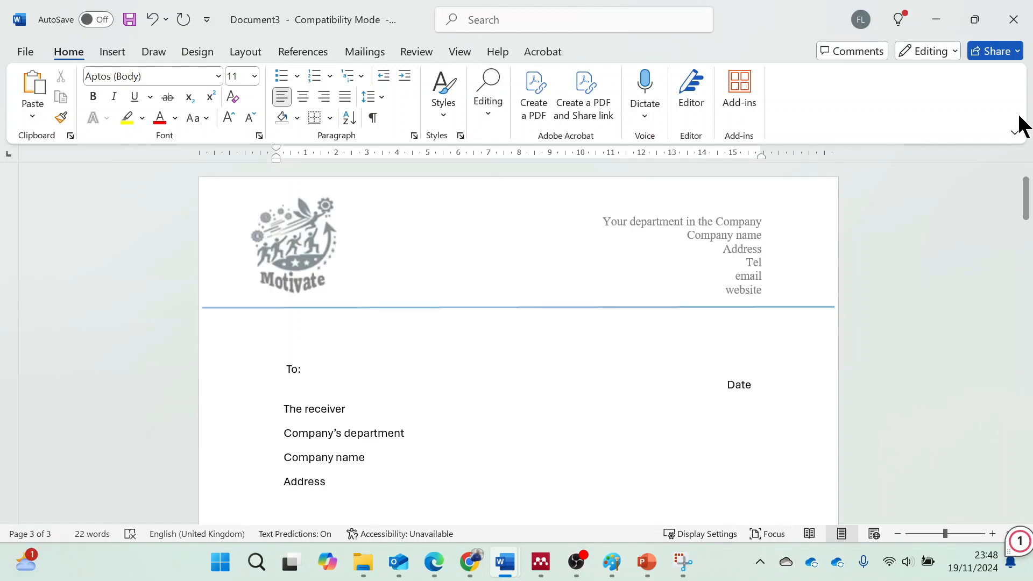